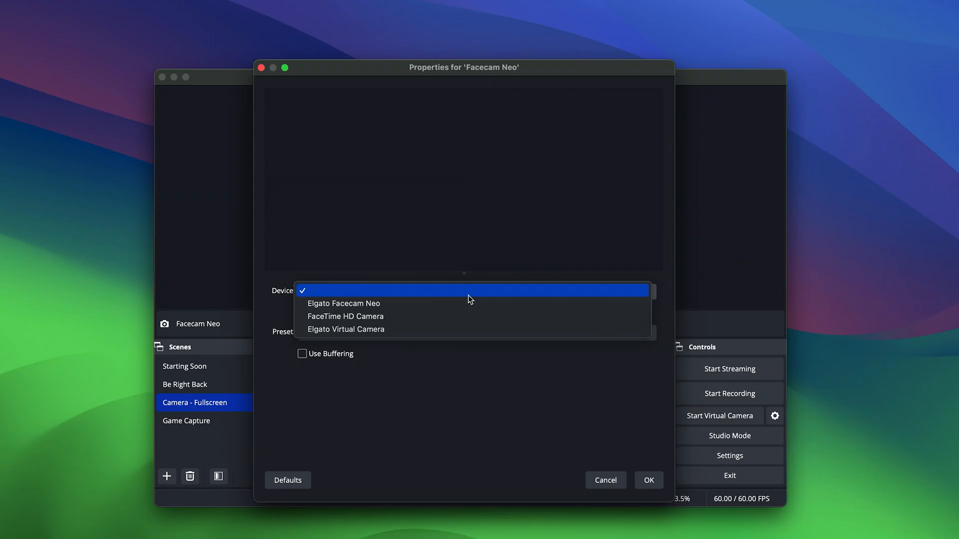
- Choose Elgato Facecam Neo from the Device list so its live feed previews
{"action": "left_click", "coordinate": [342, 304]}
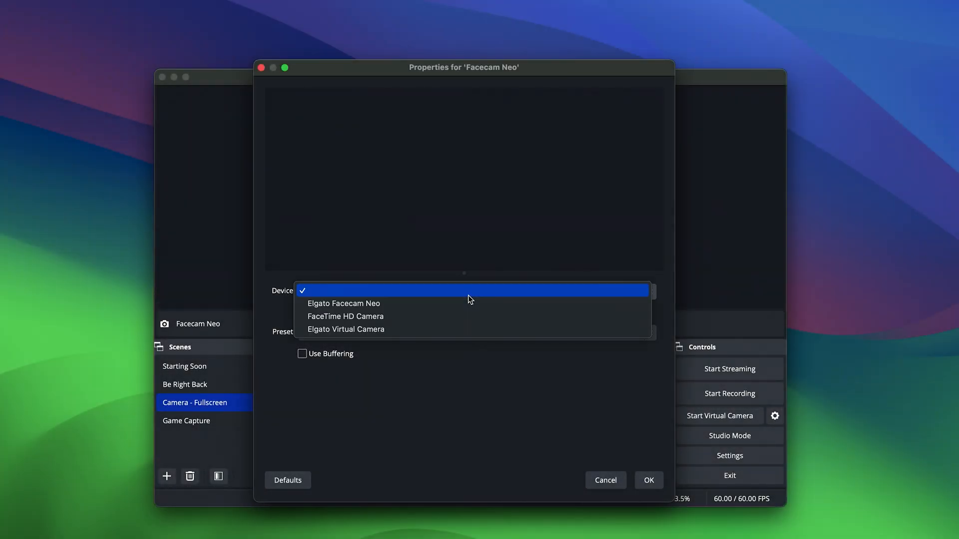
{"action": "left_click", "coordinate": [343, 304]}
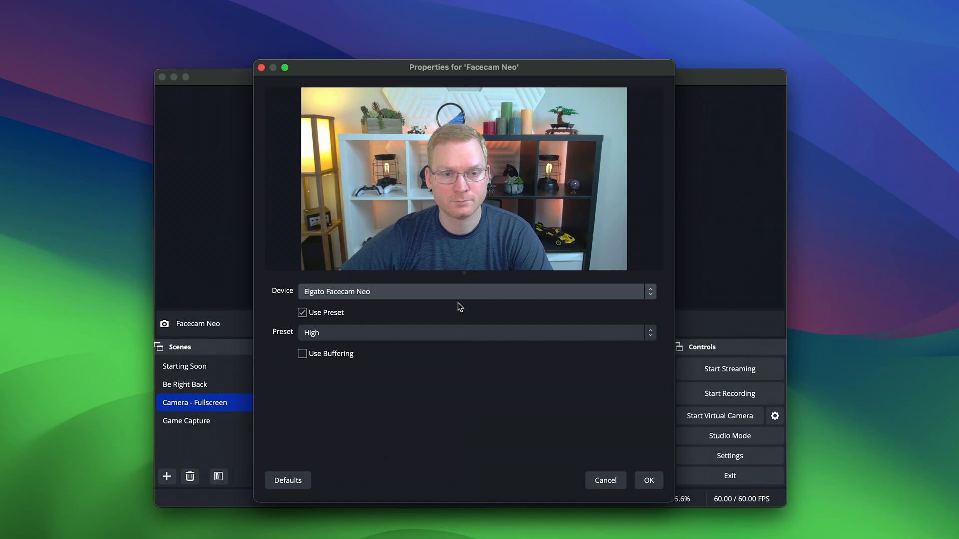